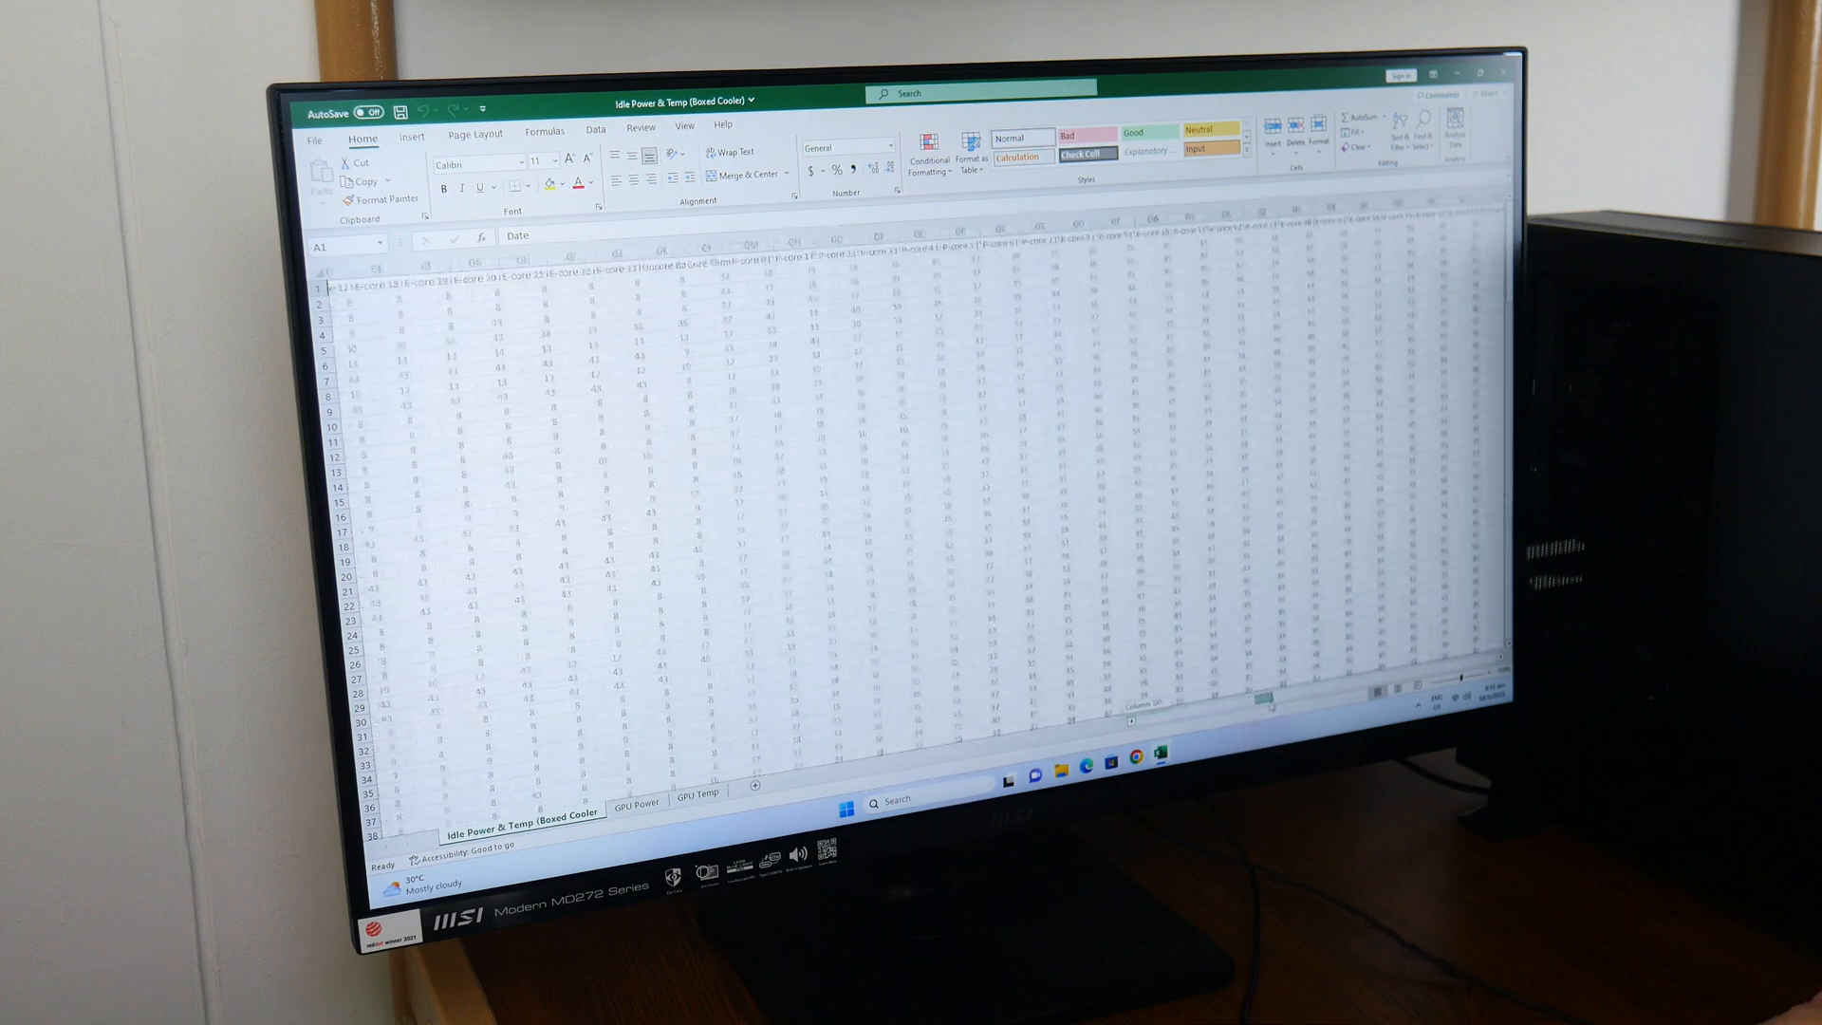
Scroll right through the Idle Power & Temp (Boxed Cooler) data in Excel.
scroll(right, 3)
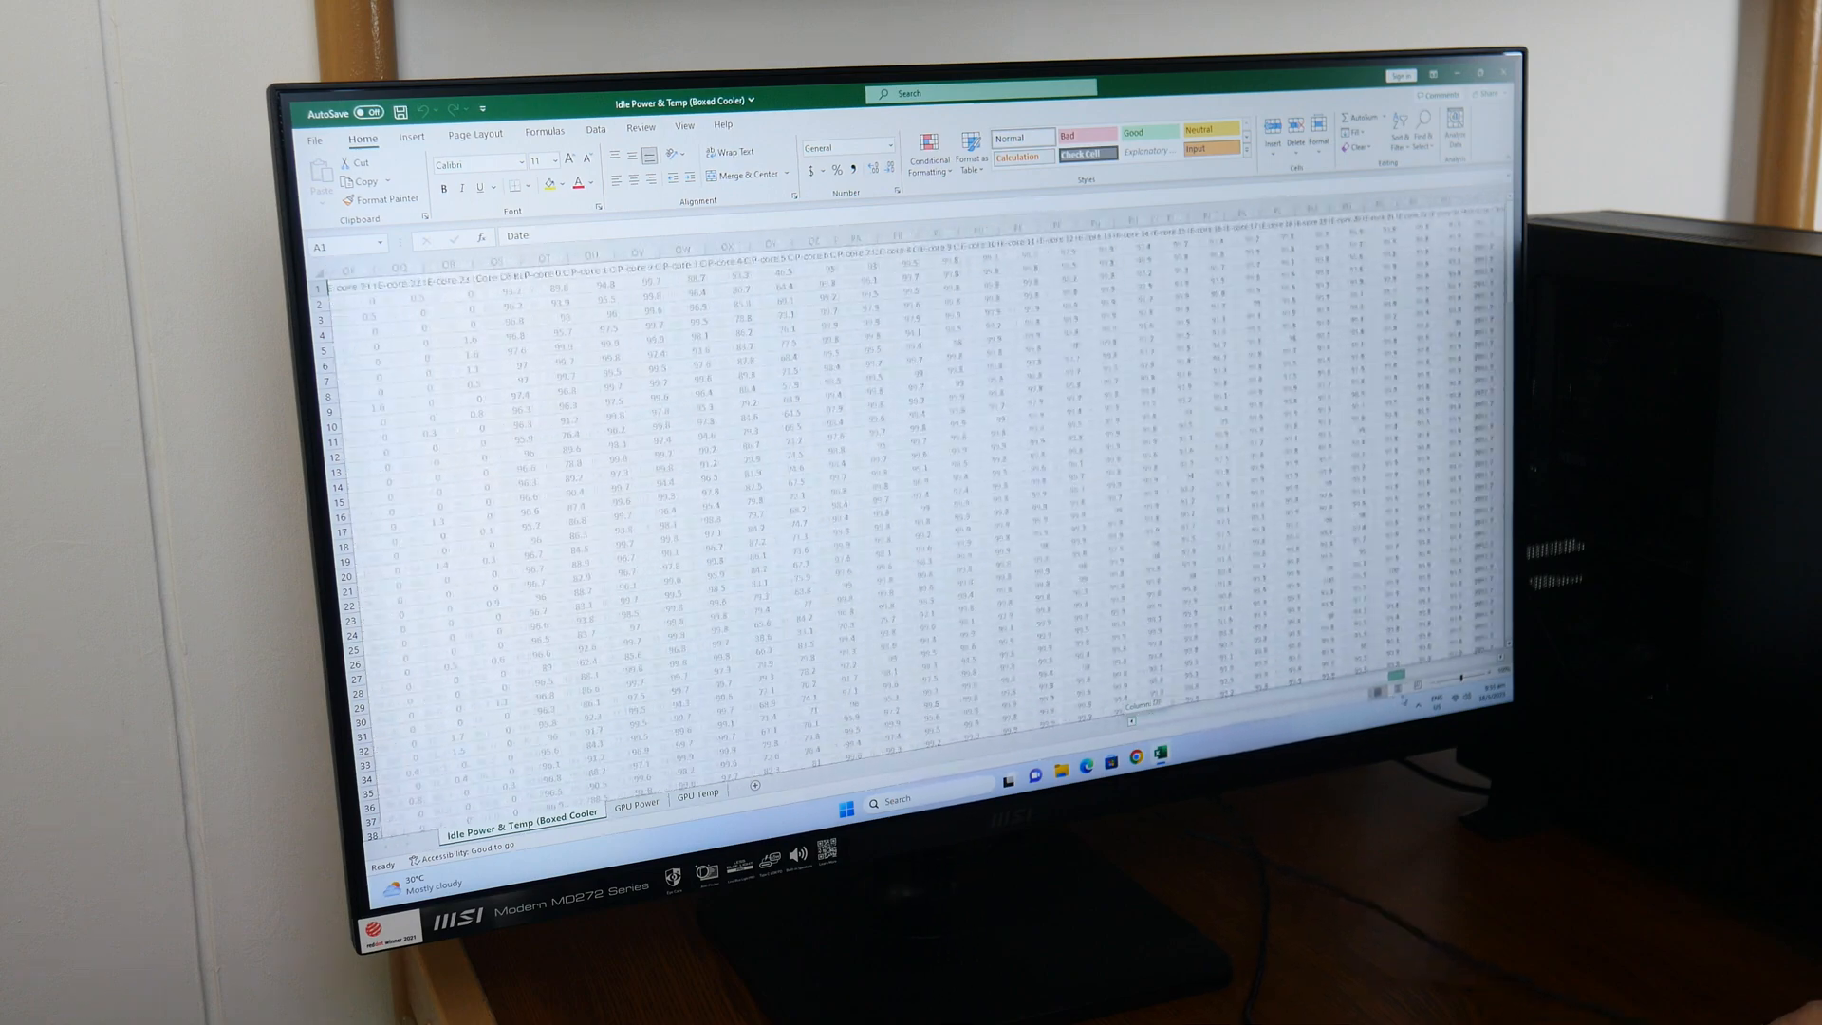
scroll(right, 3)
text(GPU Hot Sp)
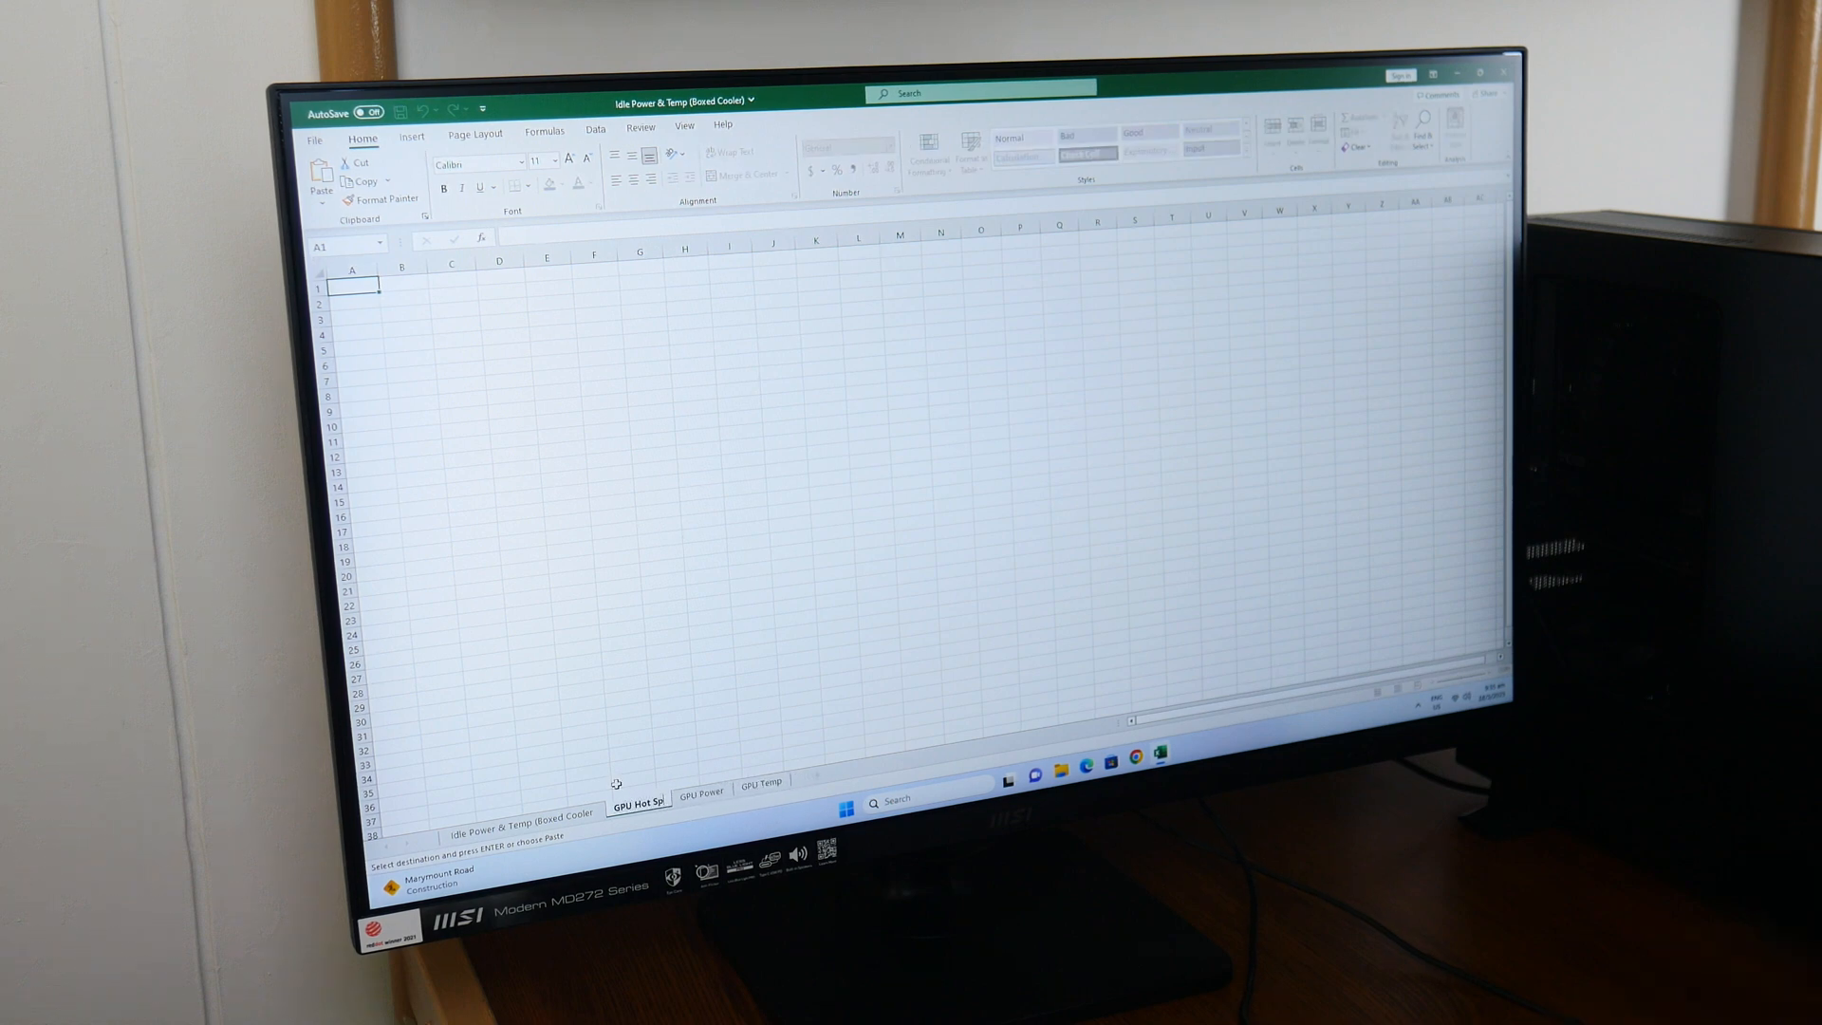
right_click(355, 284)
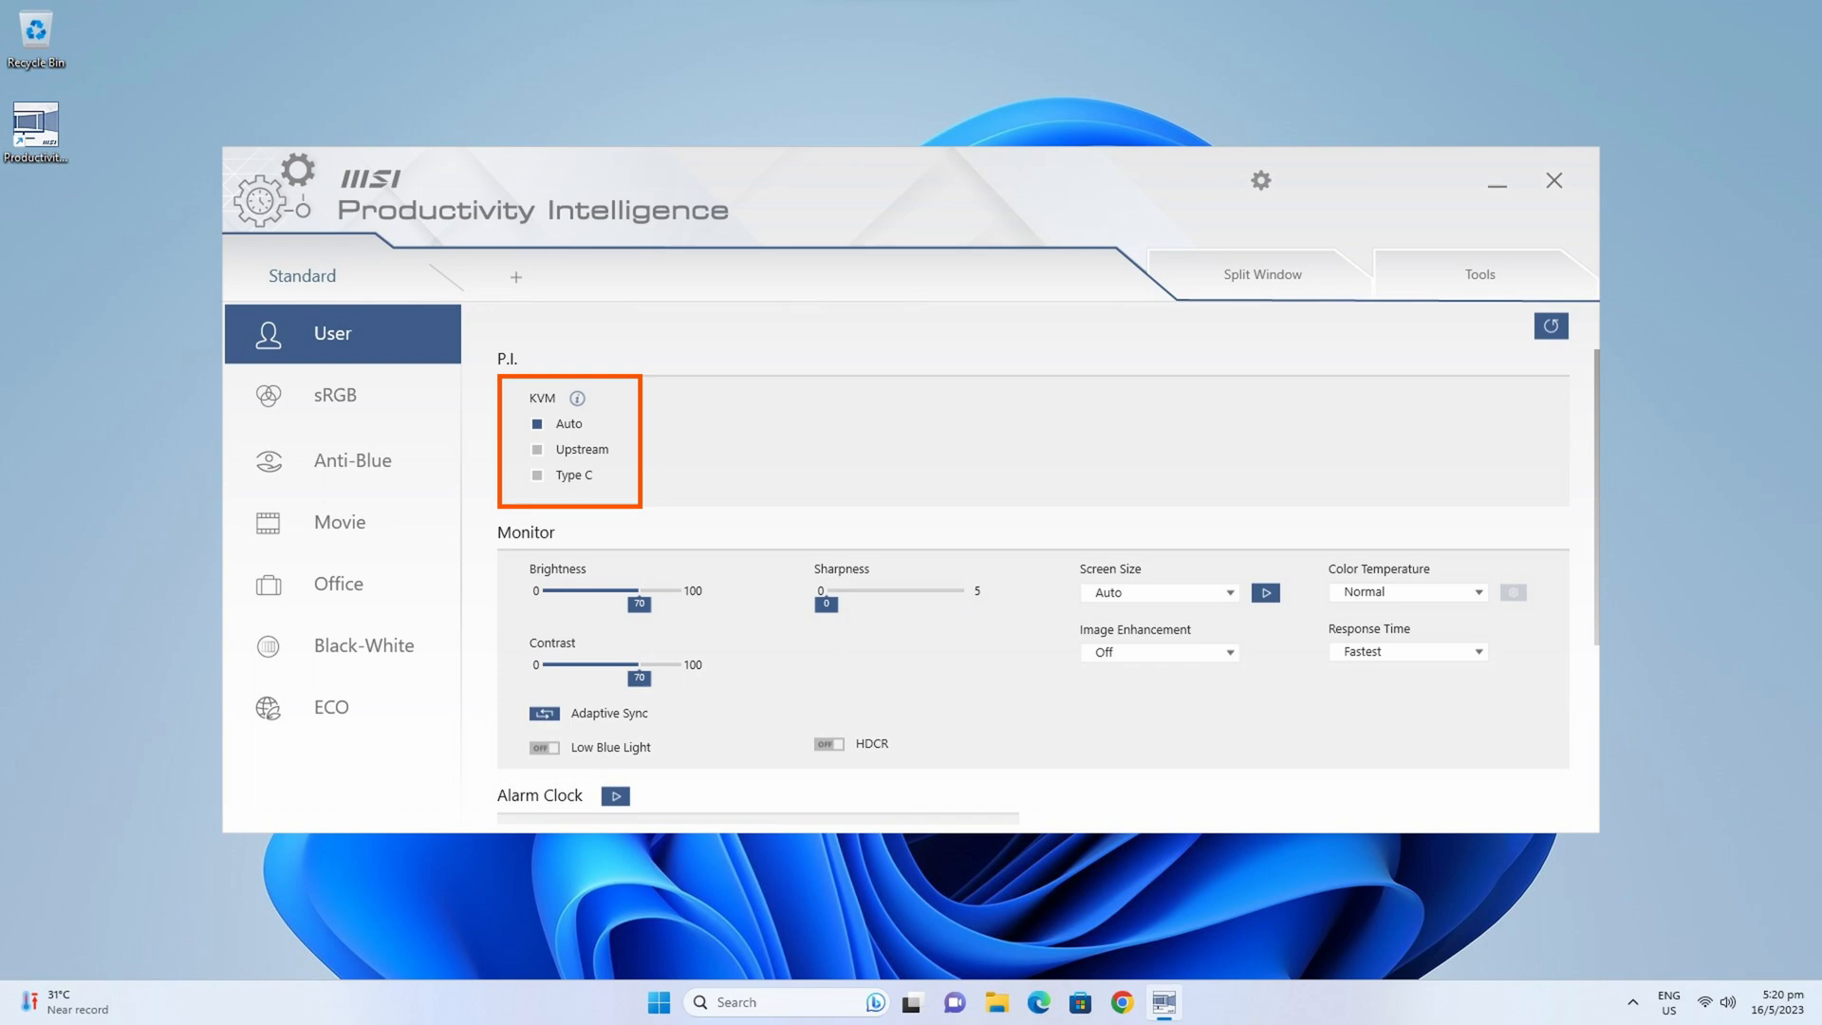
Review the input source hotkey in Hotkey Setting, then show the Tools panel with mouse, power, magnifier and projection options.
click(1260, 180)
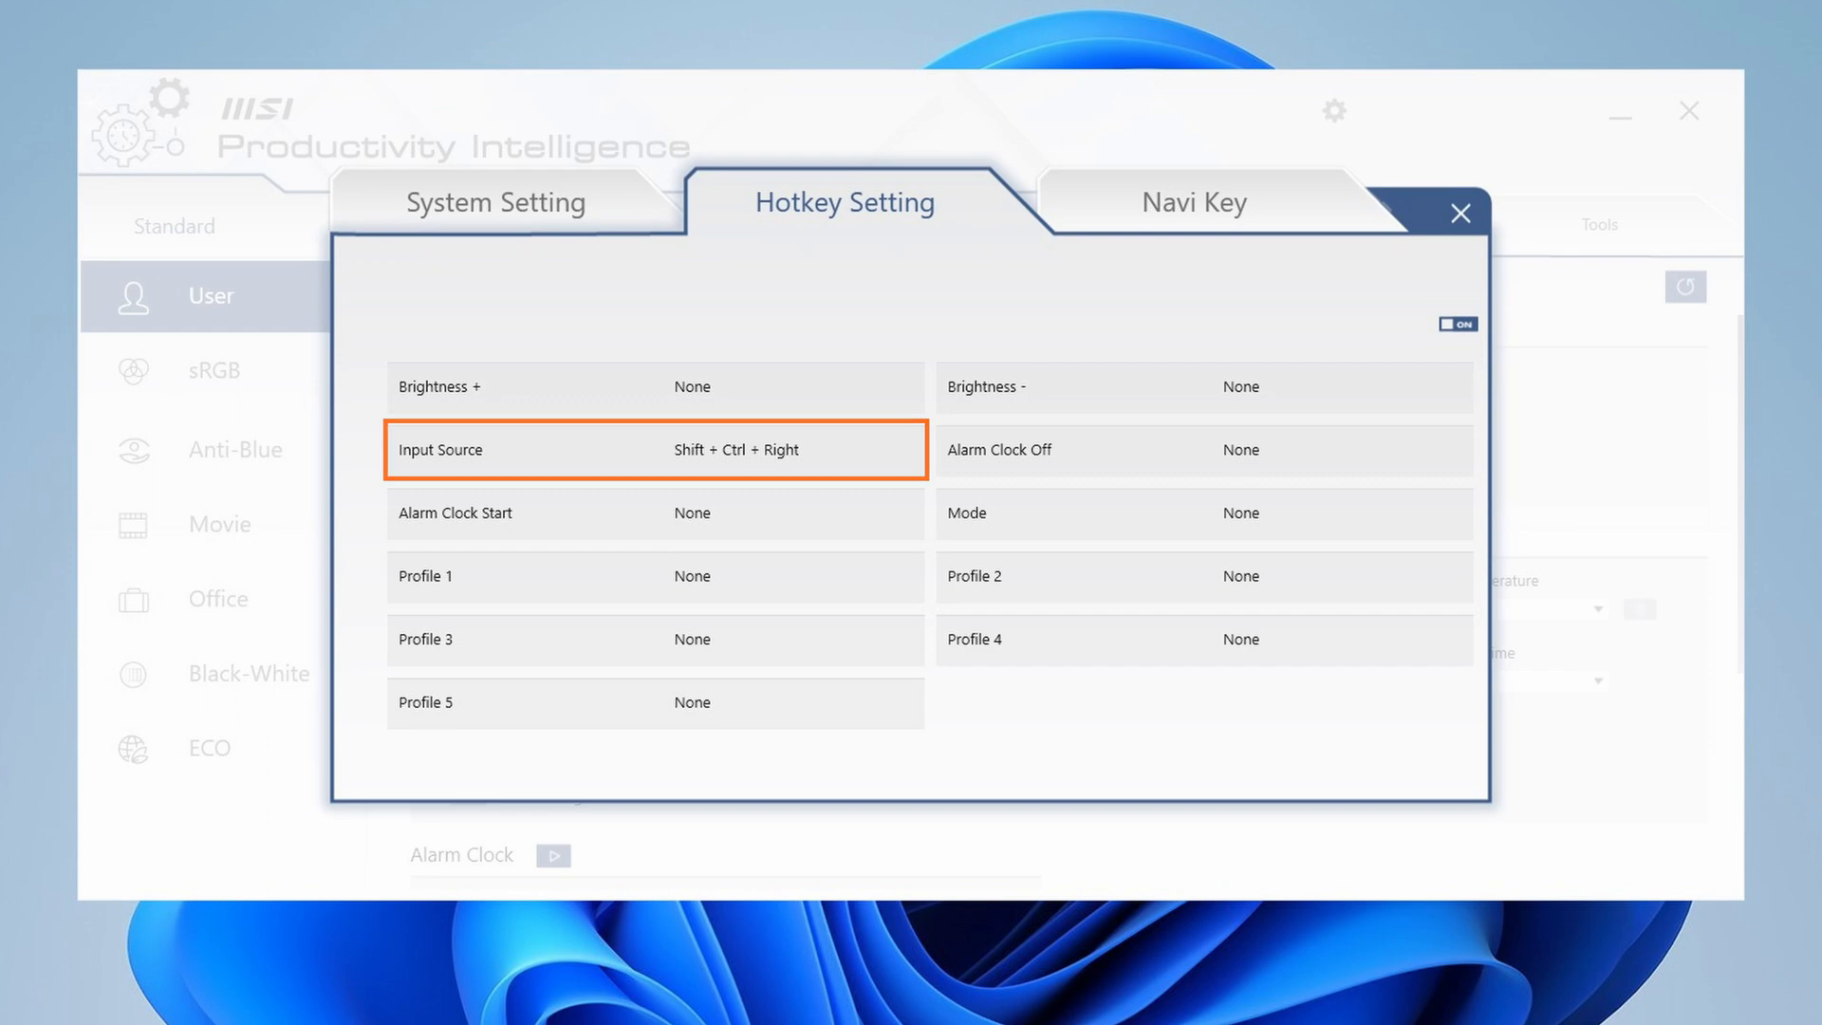
click(1459, 212)
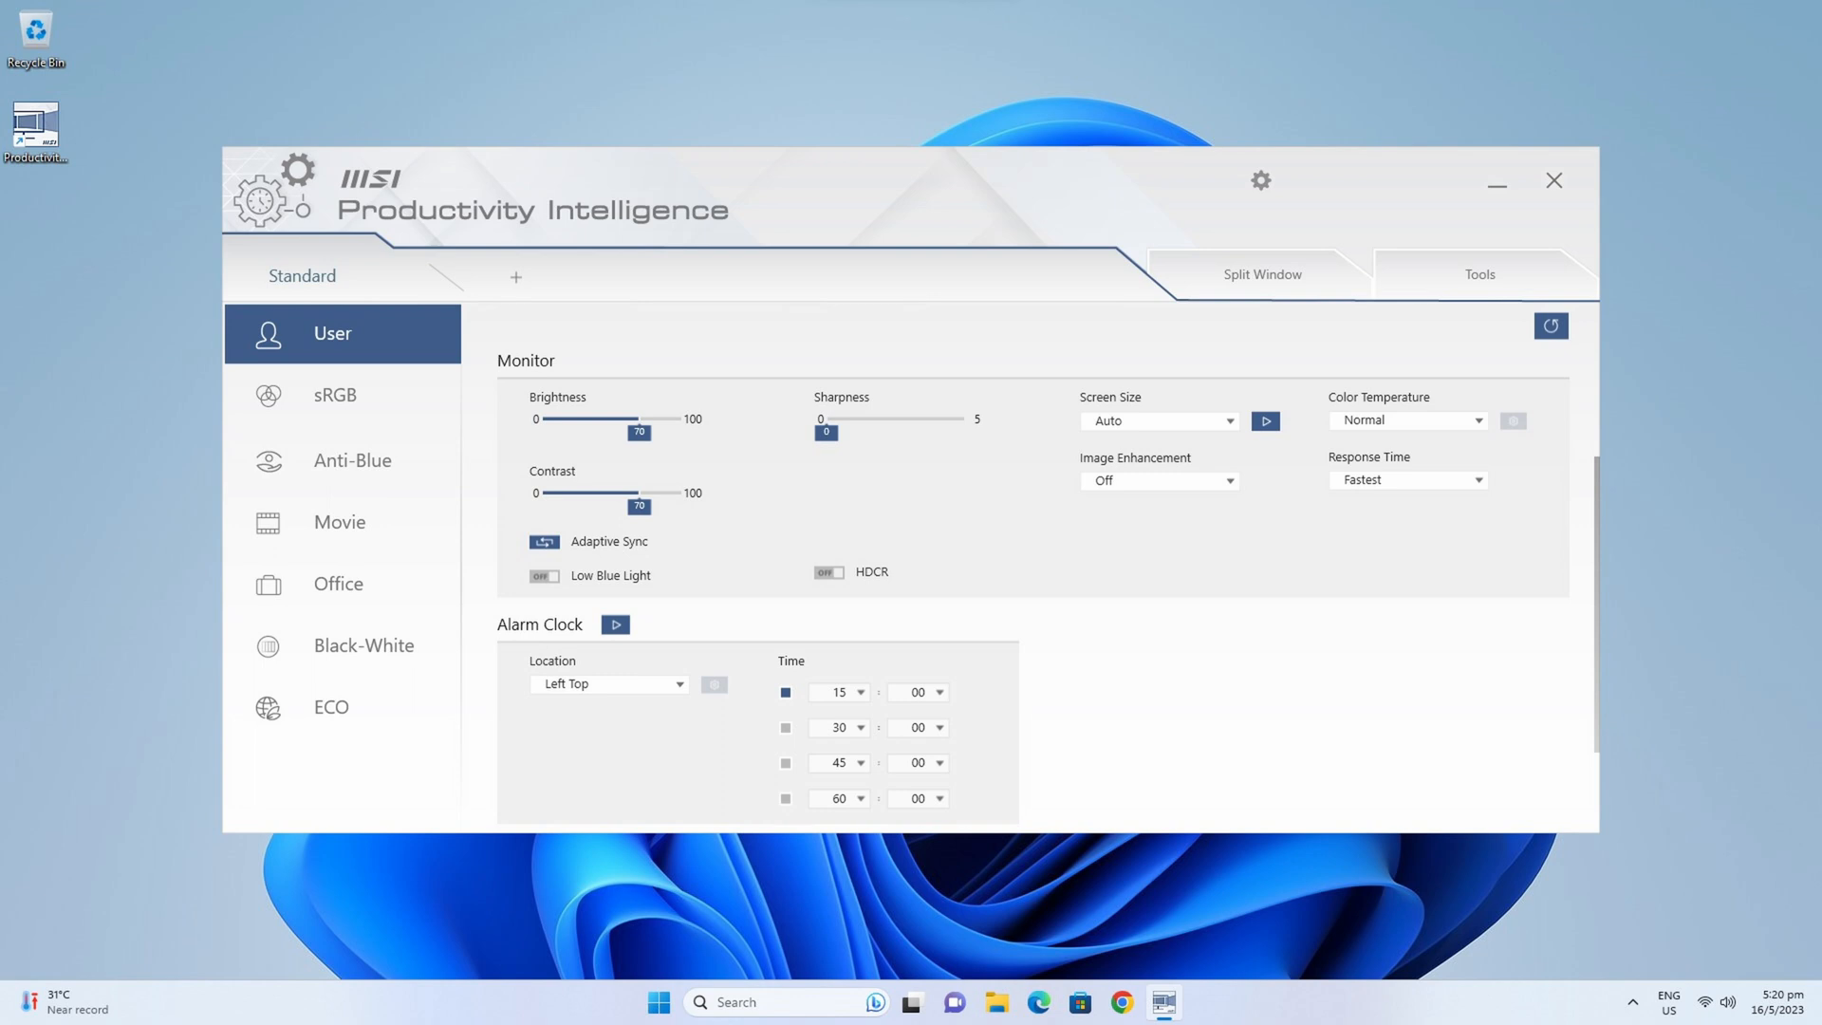
click(1479, 275)
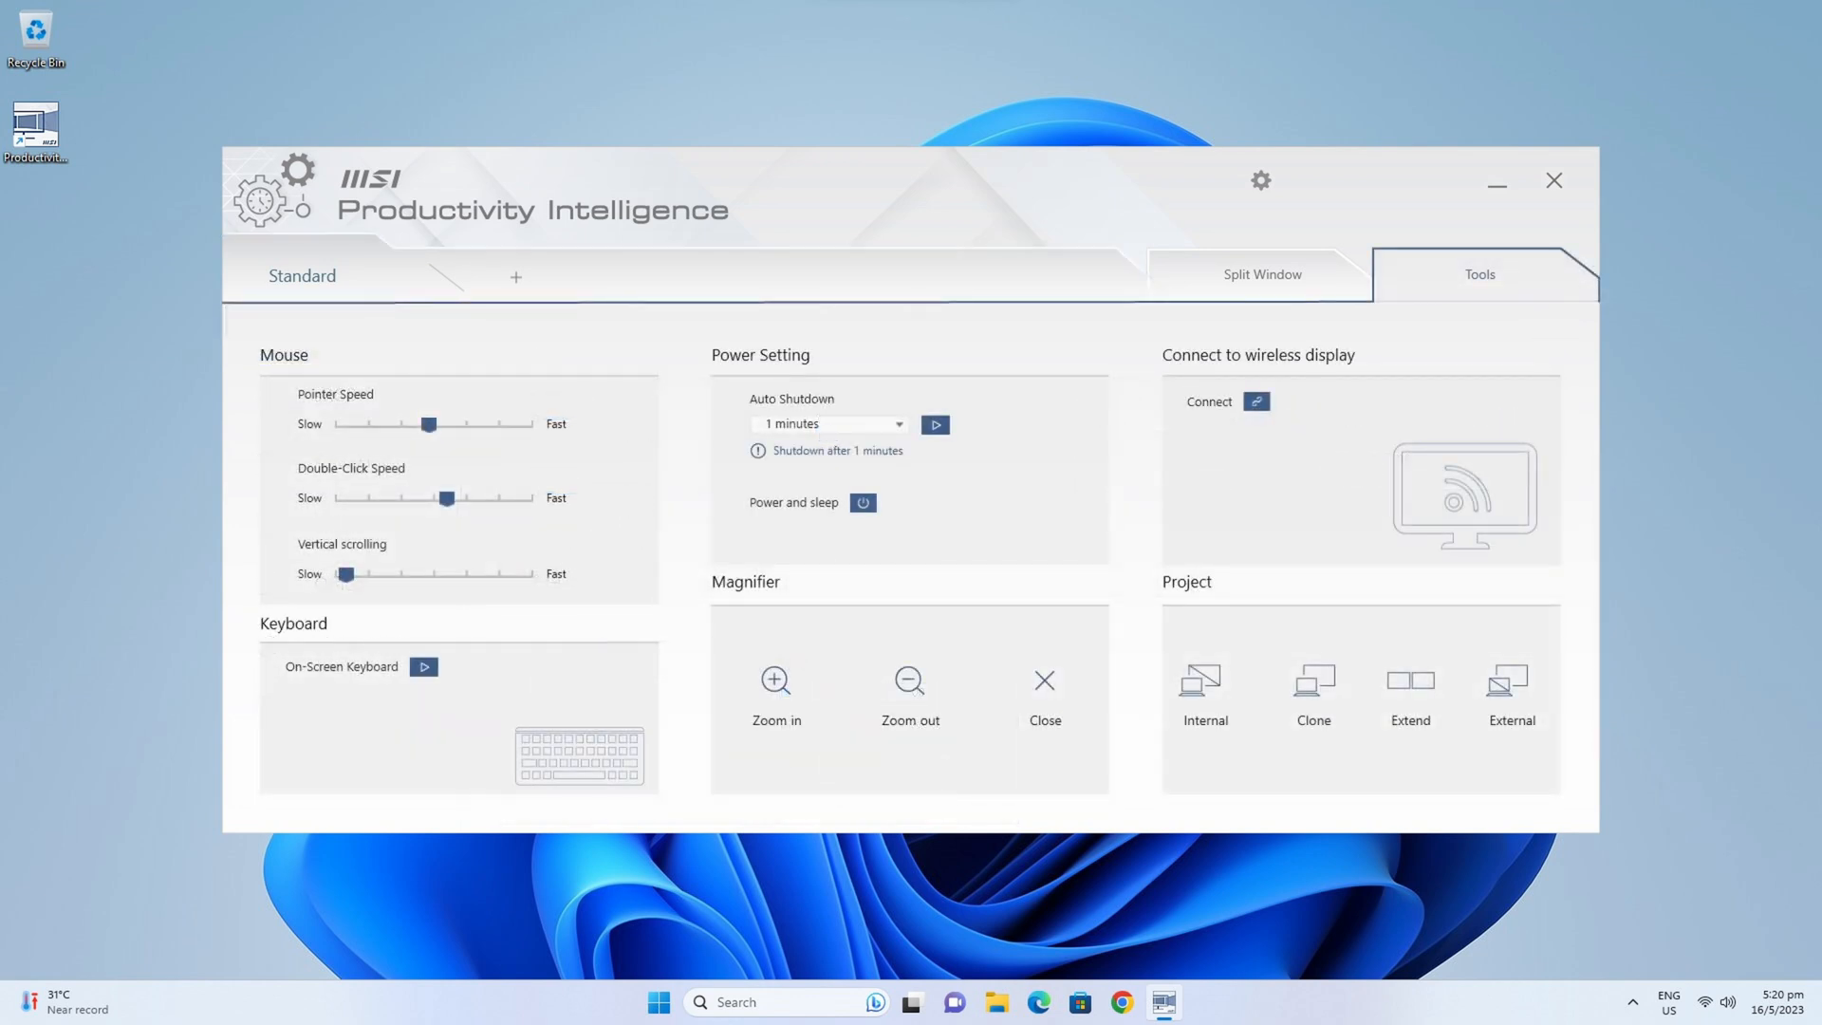